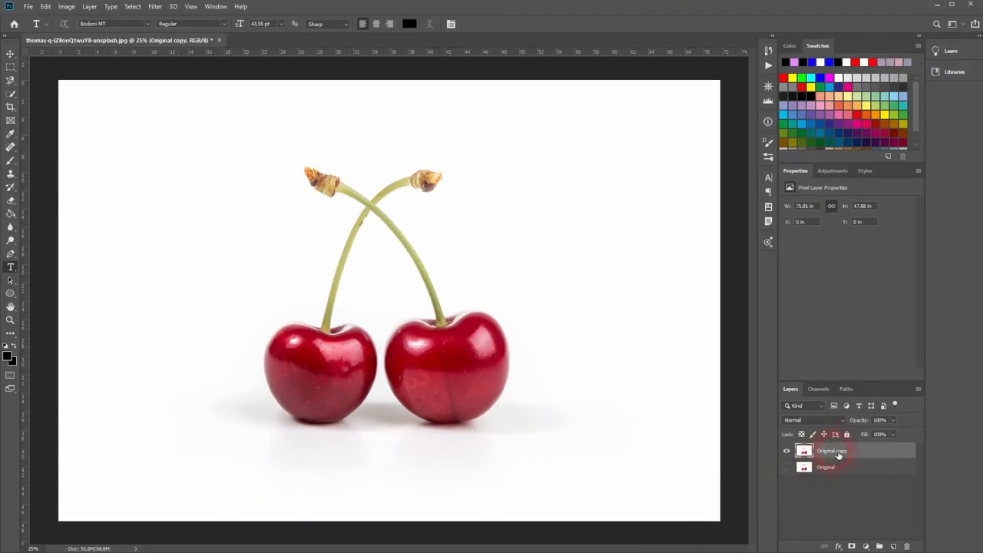
- Convert the Original copy layer to a smart object from its context menu
right_click(833, 452)
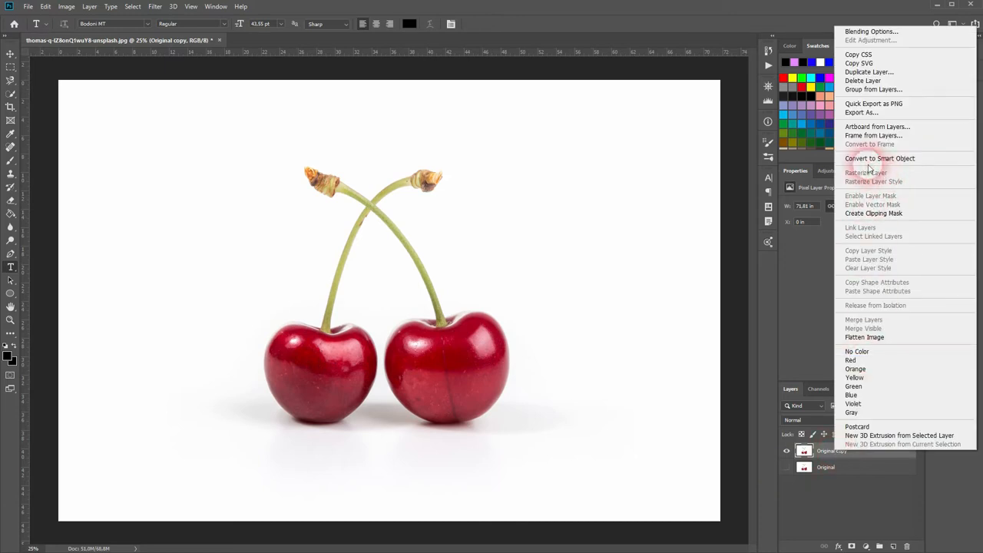
left_click(879, 158)
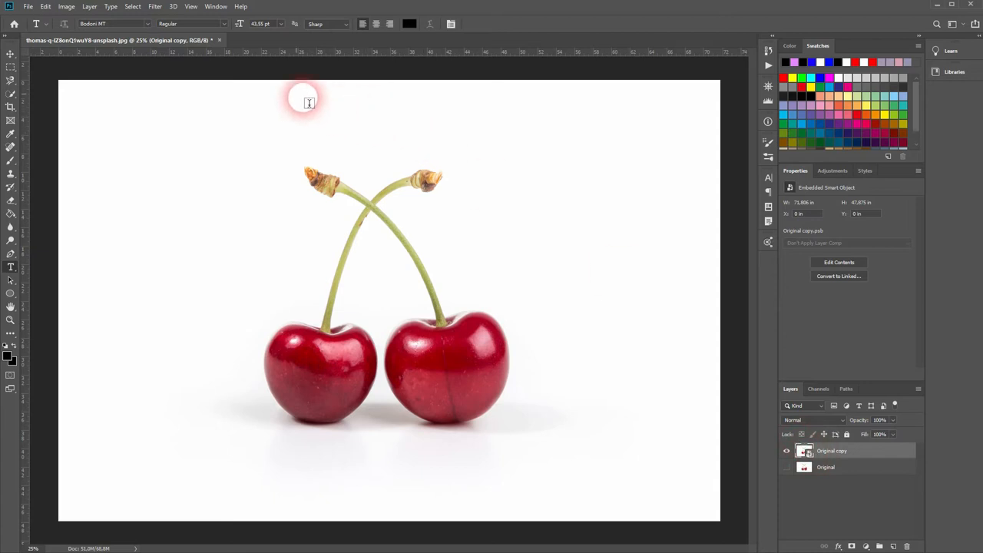
- Launch the Oil Paint filter and enable its on-canvas preview over the cherries
left_click(153, 6)
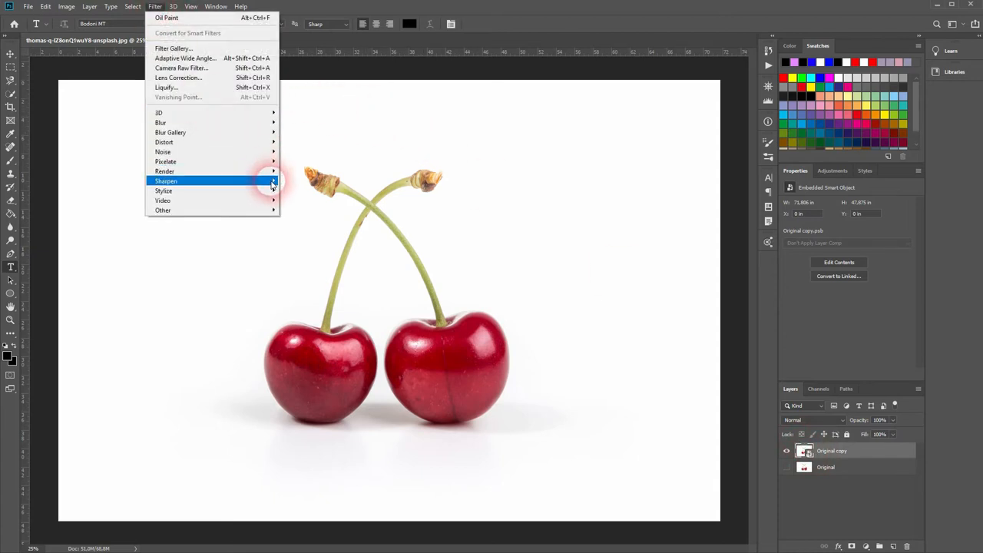
mouse_move(163, 191)
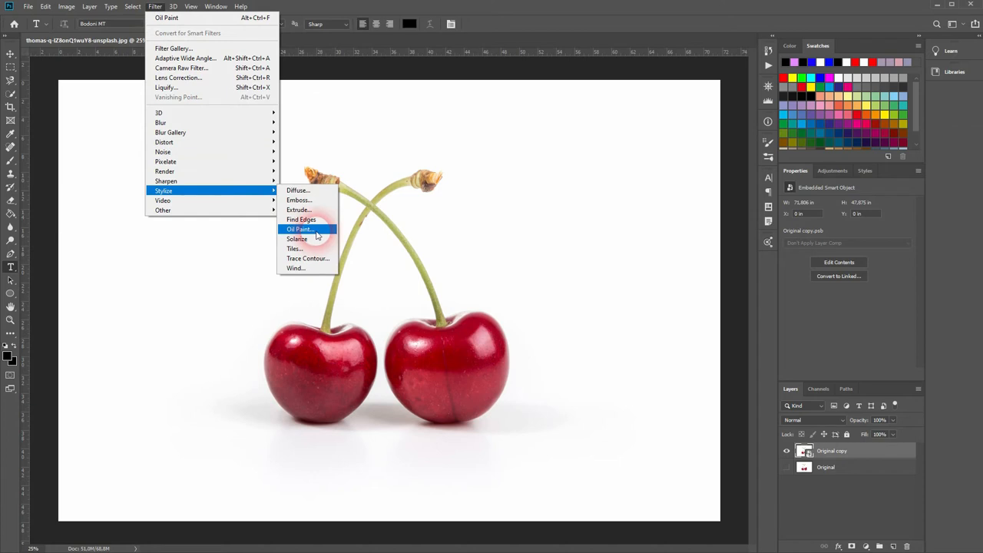
left_click(298, 229)
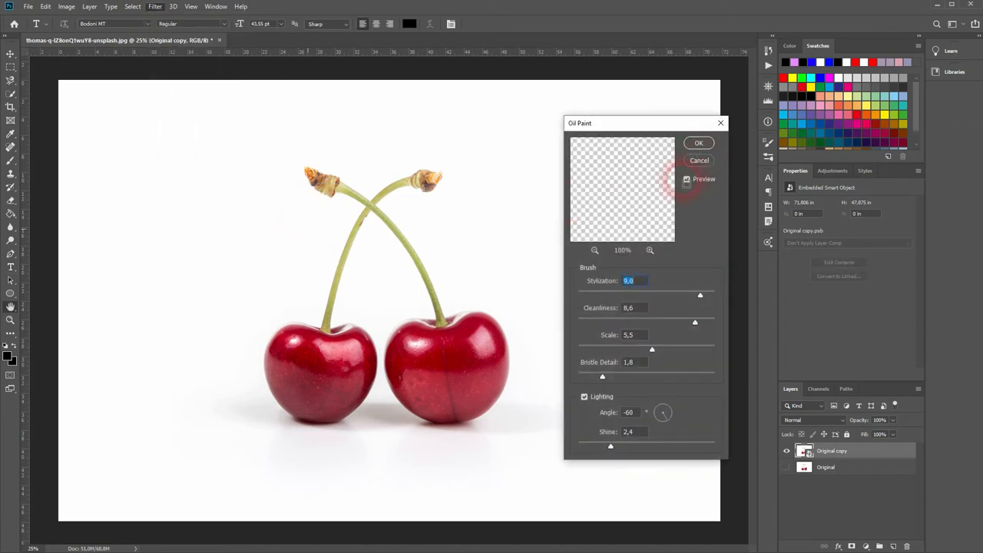
left_click(594, 248)
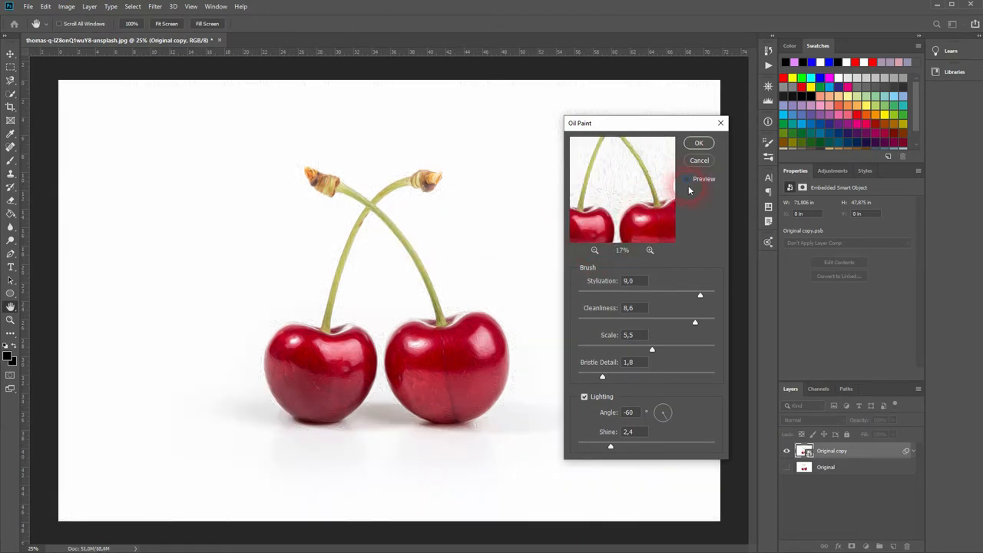
left_click(689, 178)
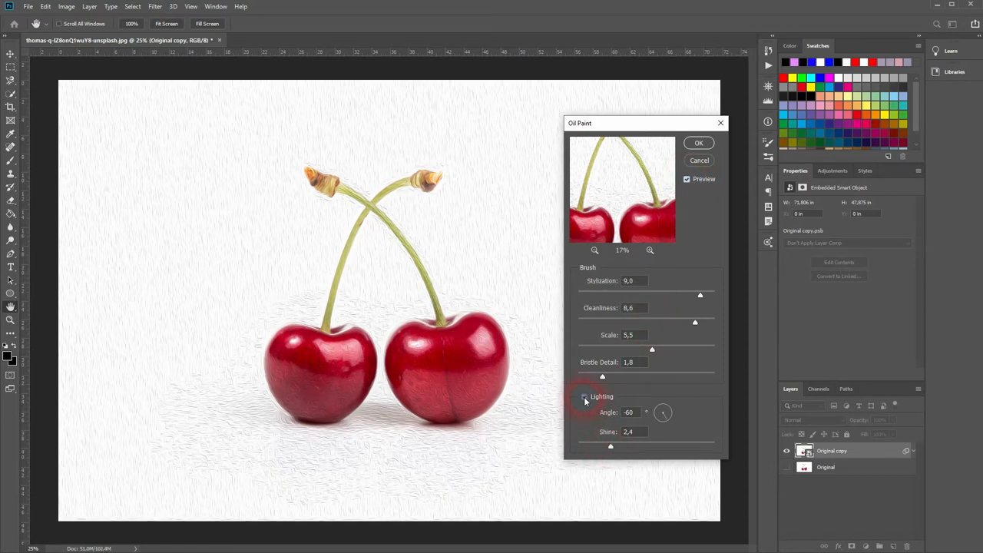
- Toggle lighting off and on, set the angle to about -58 and shine to about 2.3
left_click(583, 396)
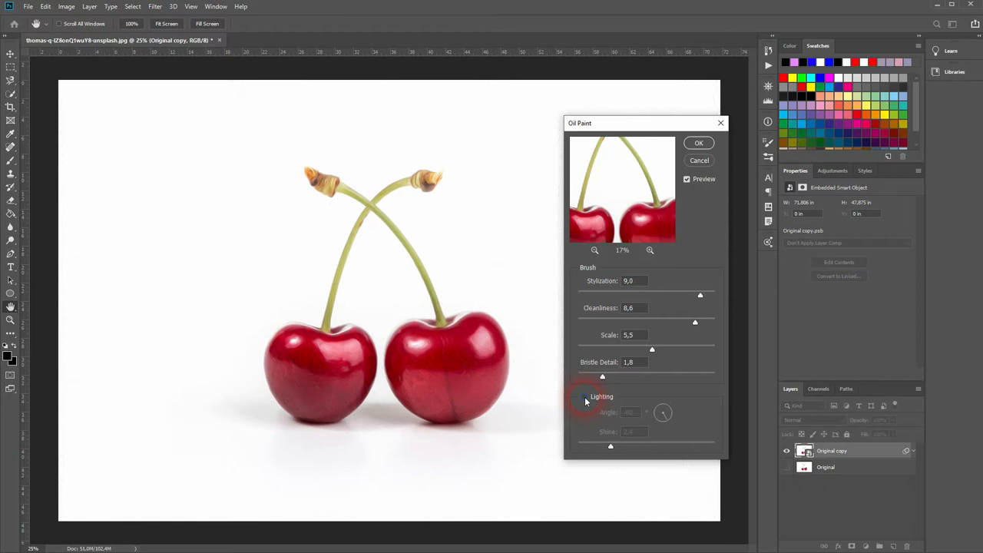
left_click(583, 397)
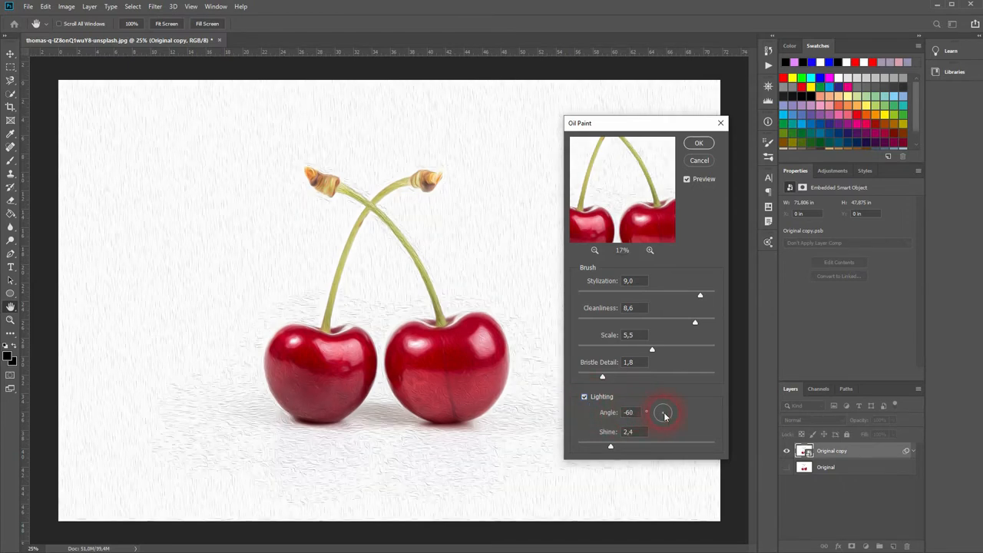
left_click_drag(663, 411, 664, 412)
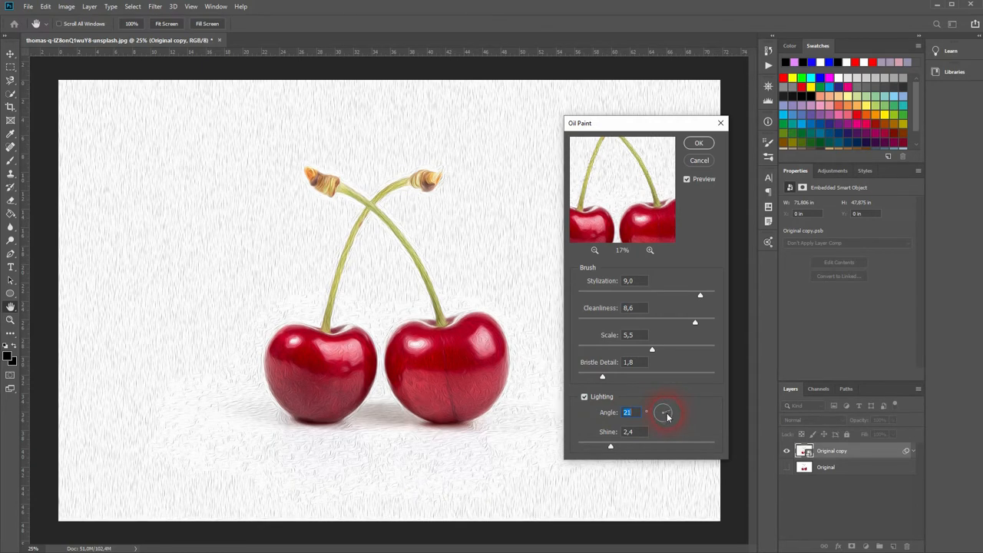
left_click_drag(663, 411, 709, 433)
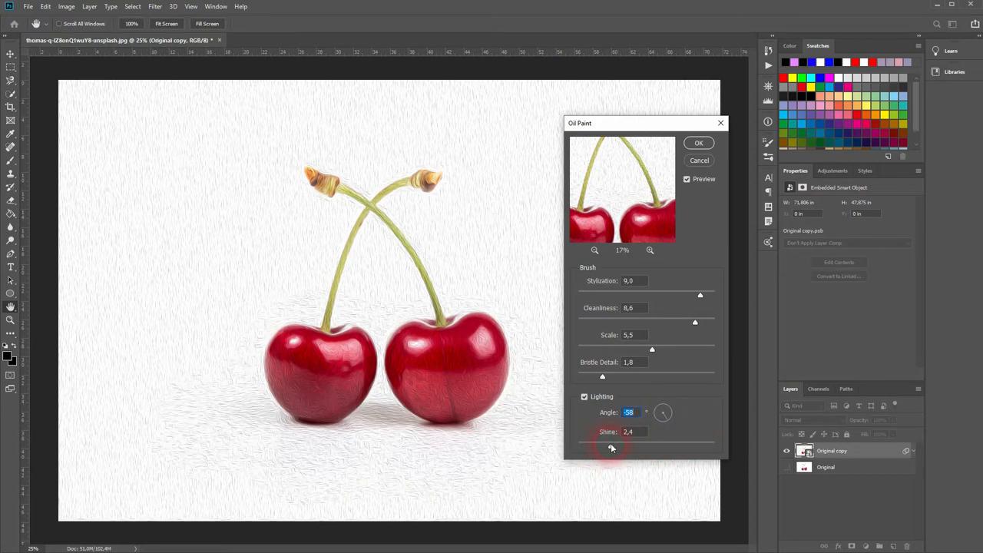
left_click_drag(611, 448, 670, 449)
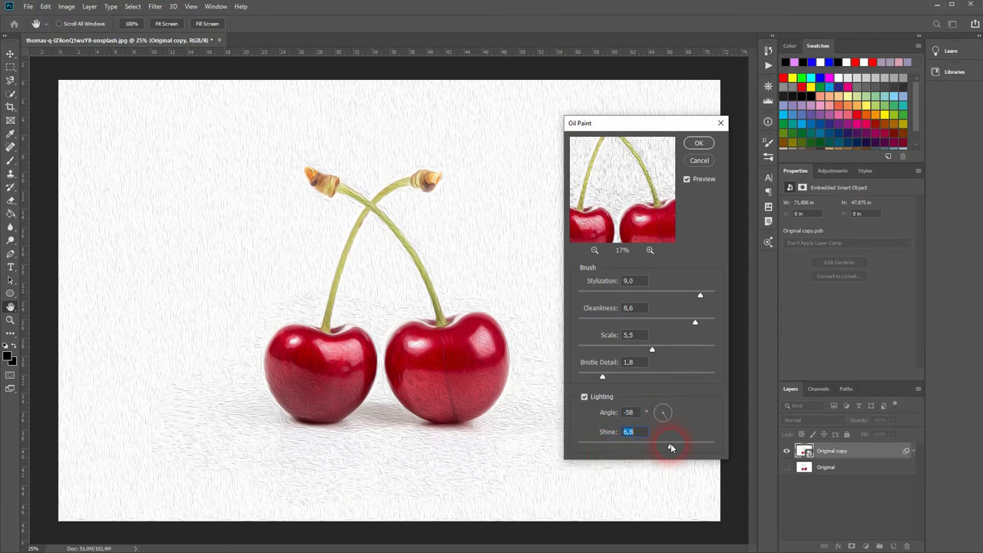
left_click_drag(670, 445, 669, 446)
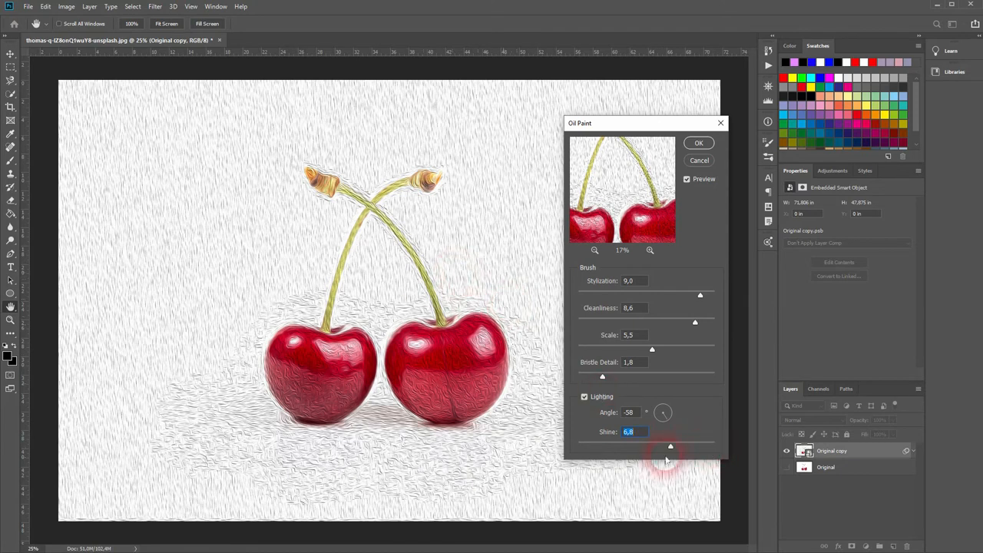
left_click_drag(670, 446, 602, 445)
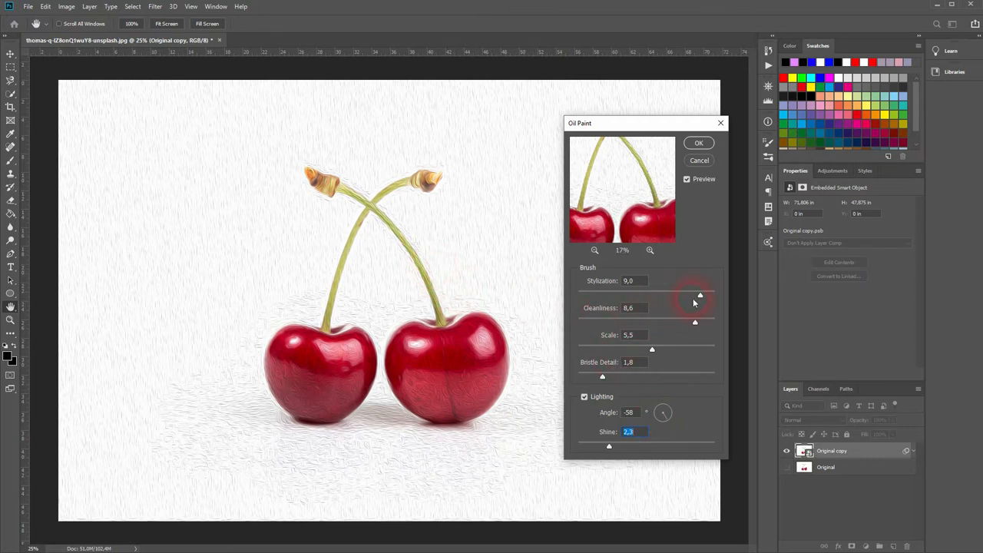
- Retune the brush to Stylization 5.7, Cleanliness 8.4, Scale 8.1 and Bristle Detail 4.0
left_click_drag(700, 294, 593, 295)
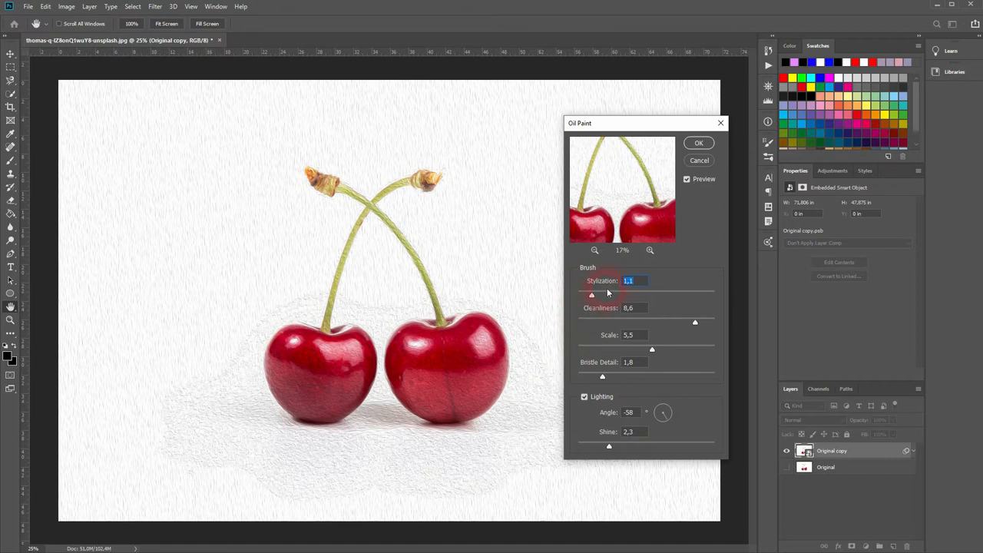
left_click_drag(591, 295, 648, 298)
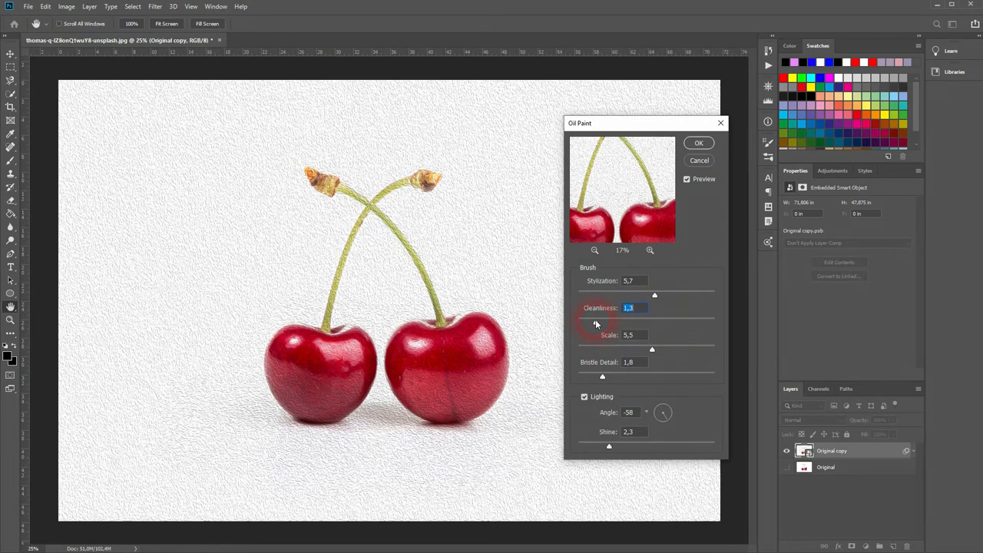
left_click_drag(596, 323, 645, 322)
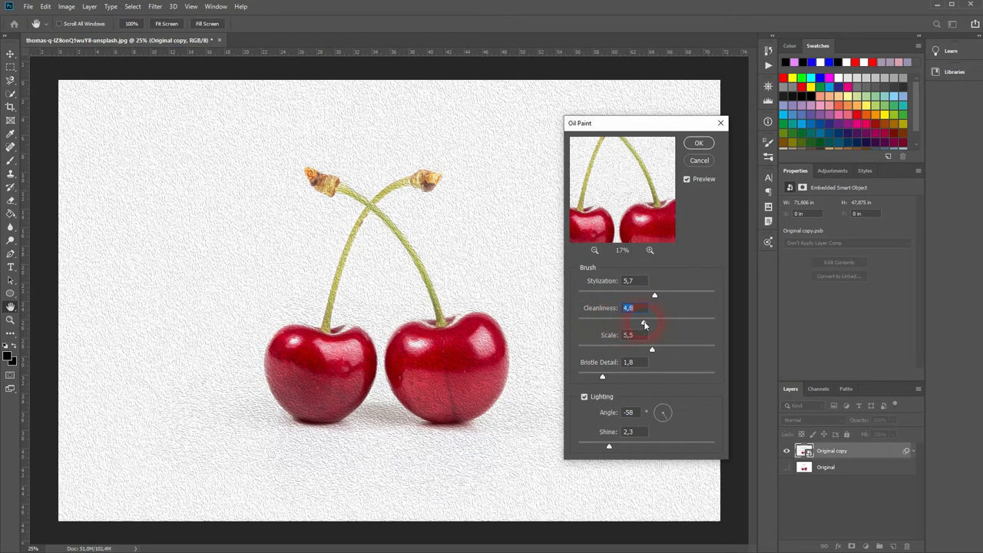
left_click_drag(645, 323, 698, 322)
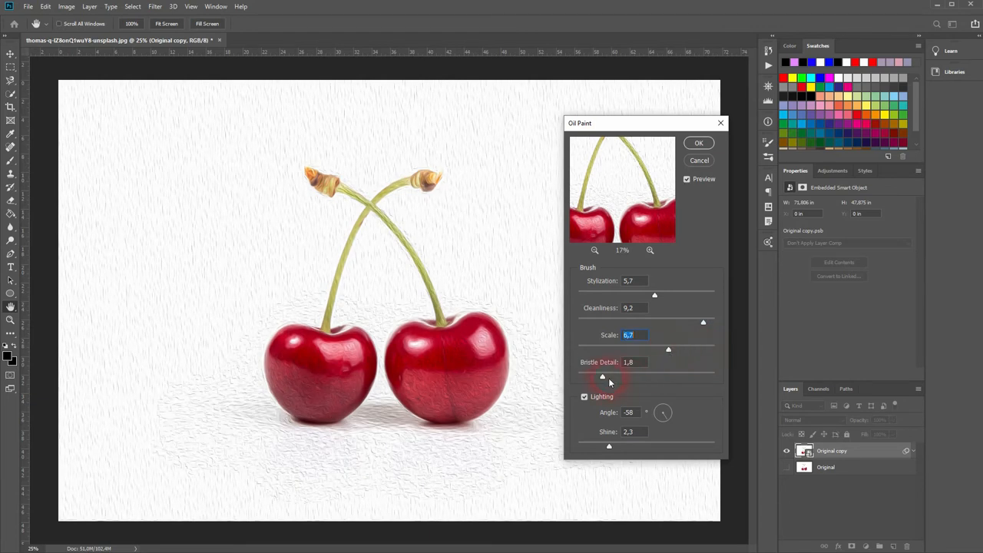
left_click_drag(602, 376, 586, 378)
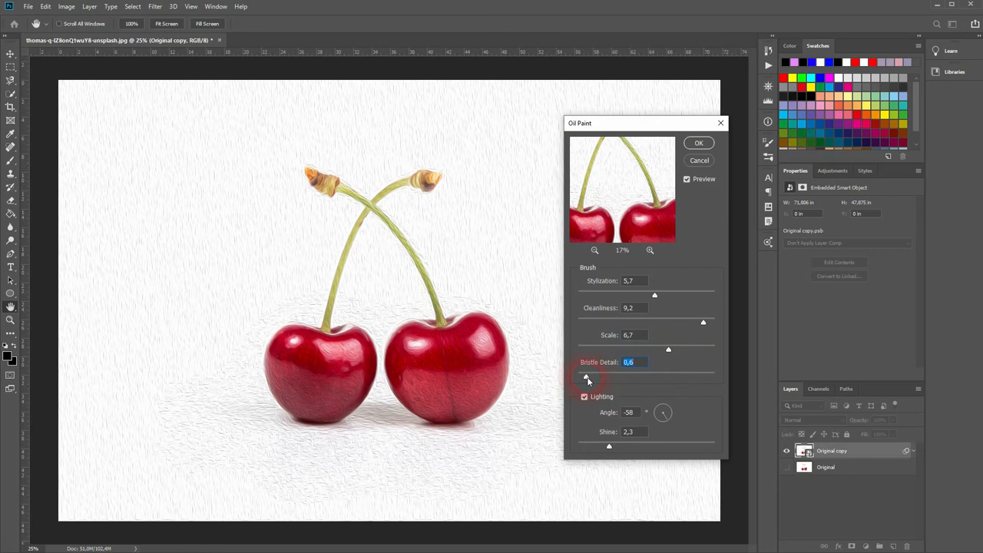
left_click_drag(587, 376, 709, 377)
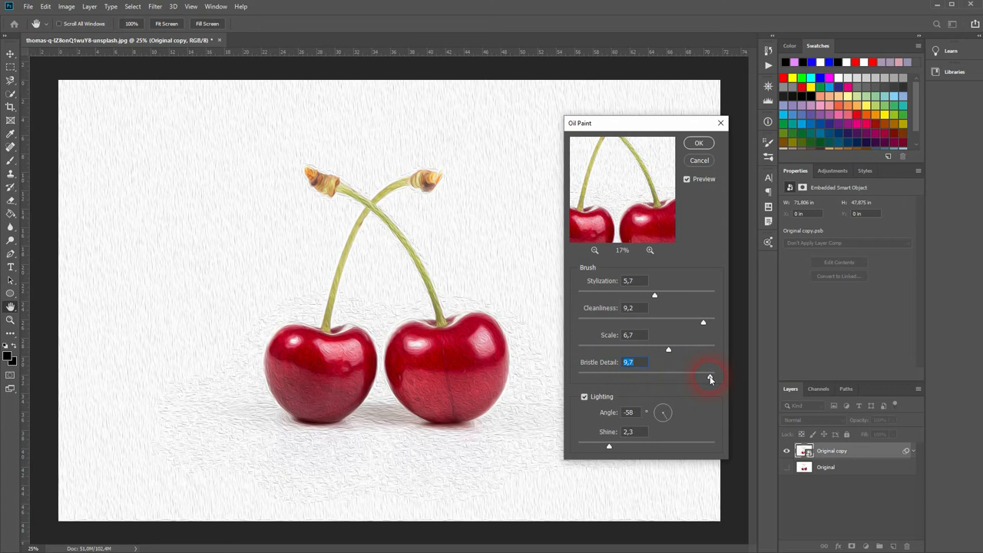
left_click_drag(709, 378, 631, 378)
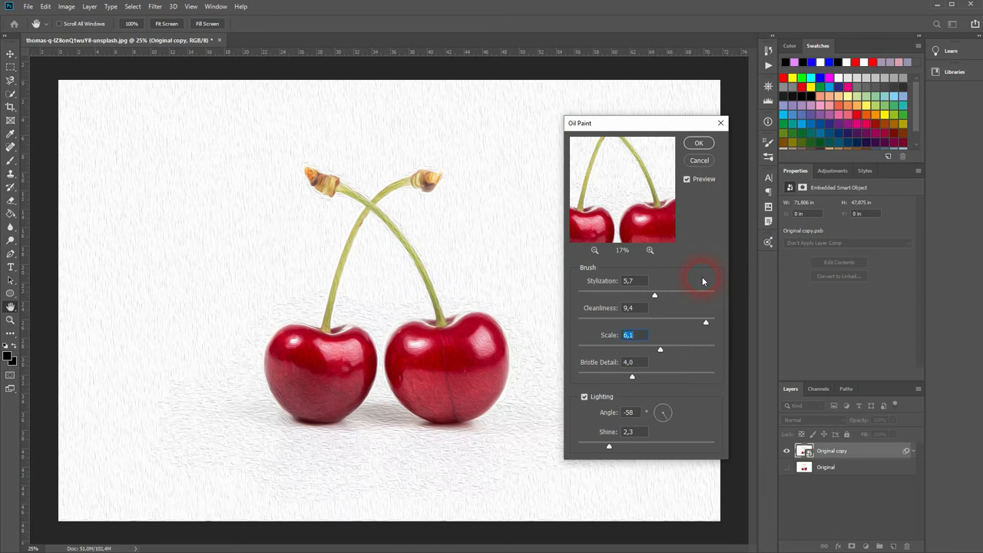
- Apply Oil Paint as a smart filter, target its filter mask and ready the Brush preset picker
left_click(698, 143)
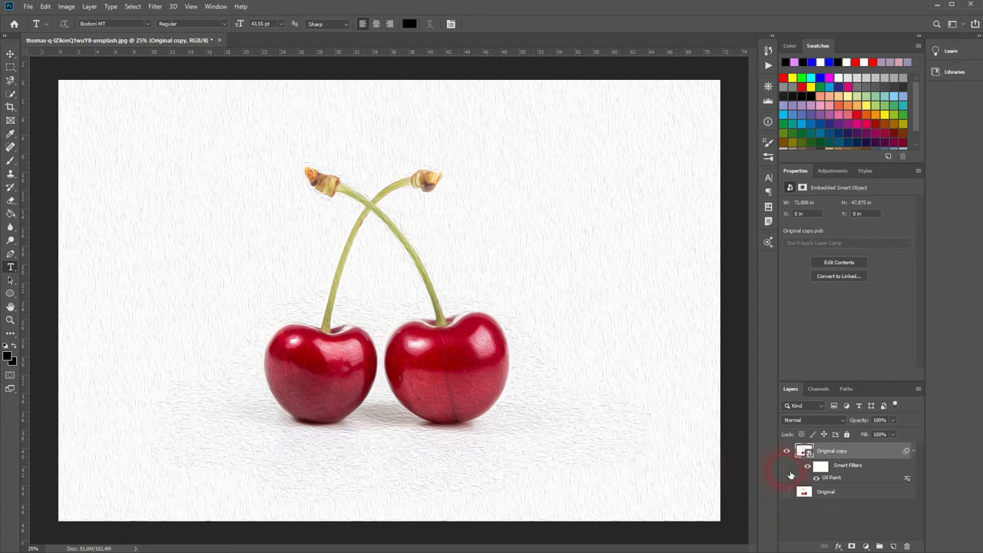
mouse_move(786, 476)
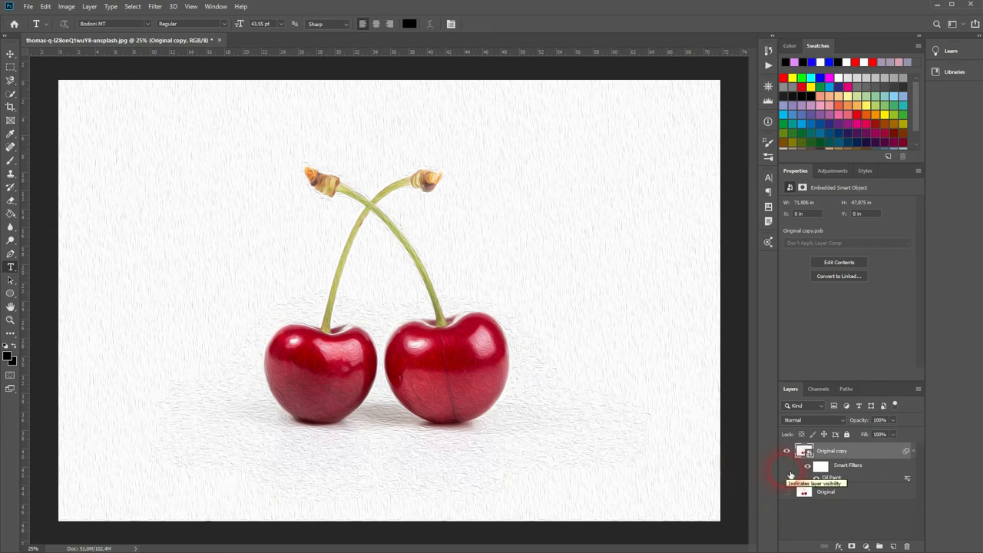
left_click(820, 465)
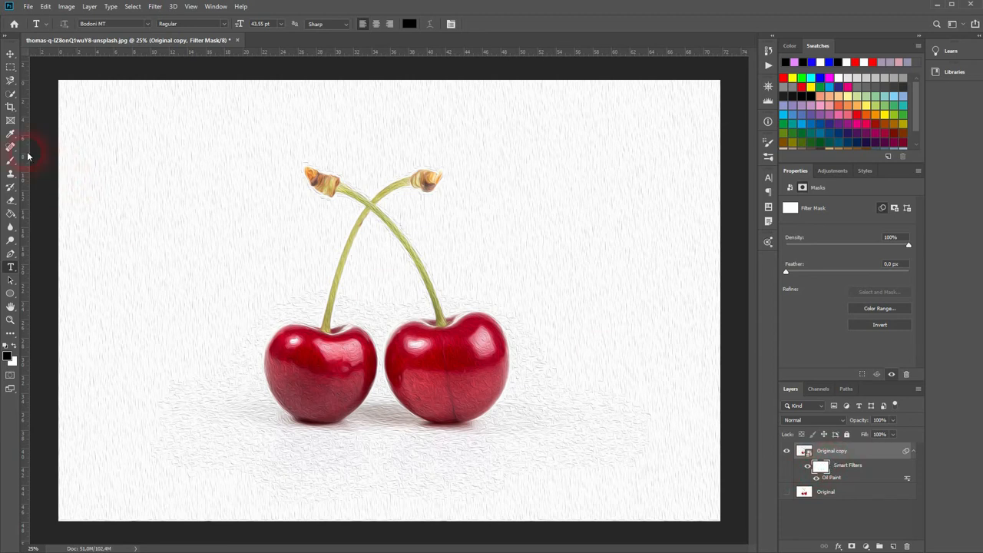
left_click(11, 159)
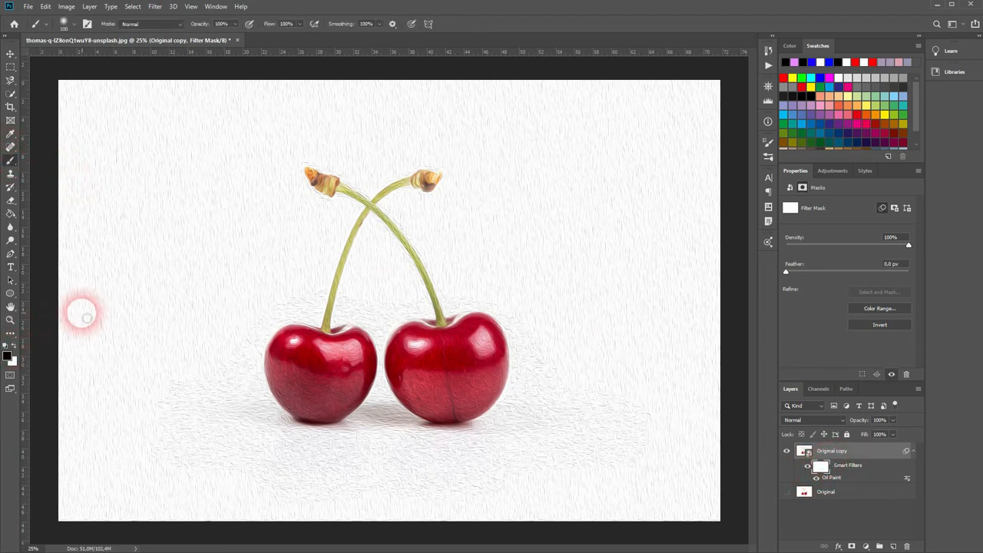
left_click(86, 23)
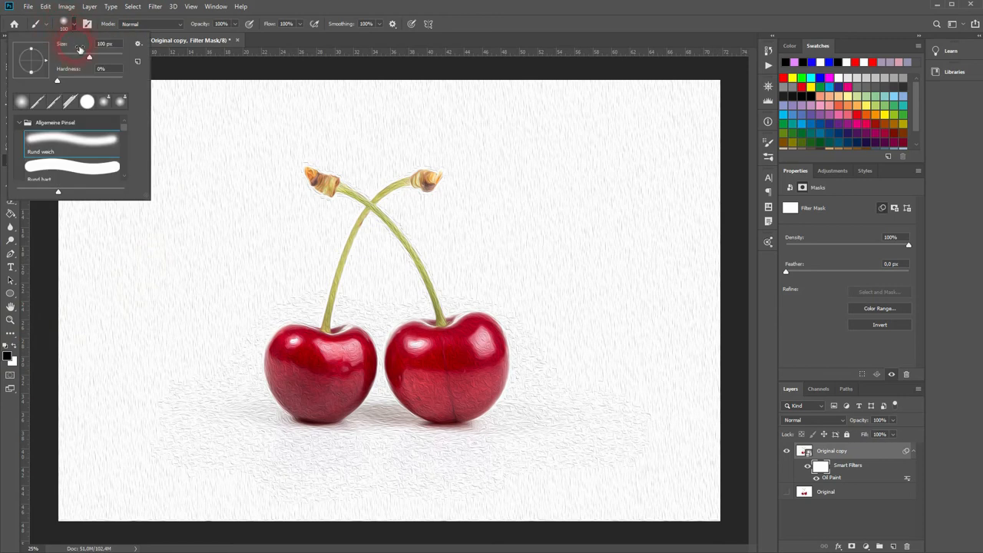